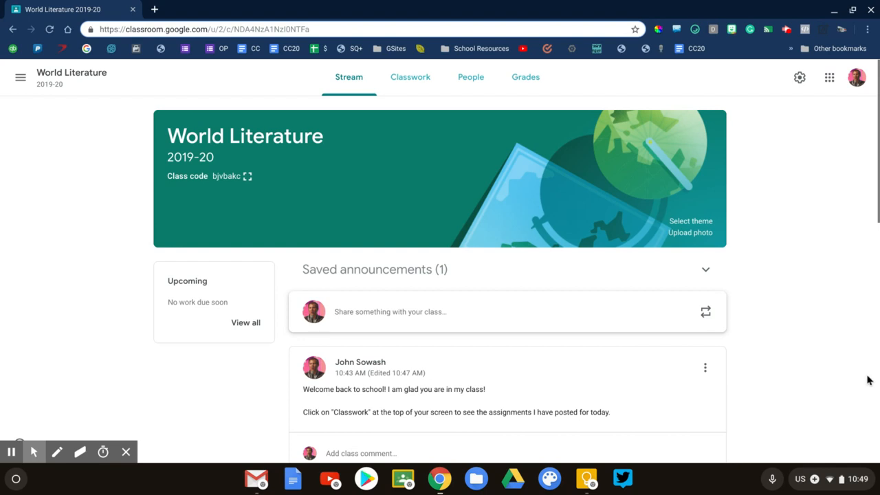
mouse_move(501, 203)
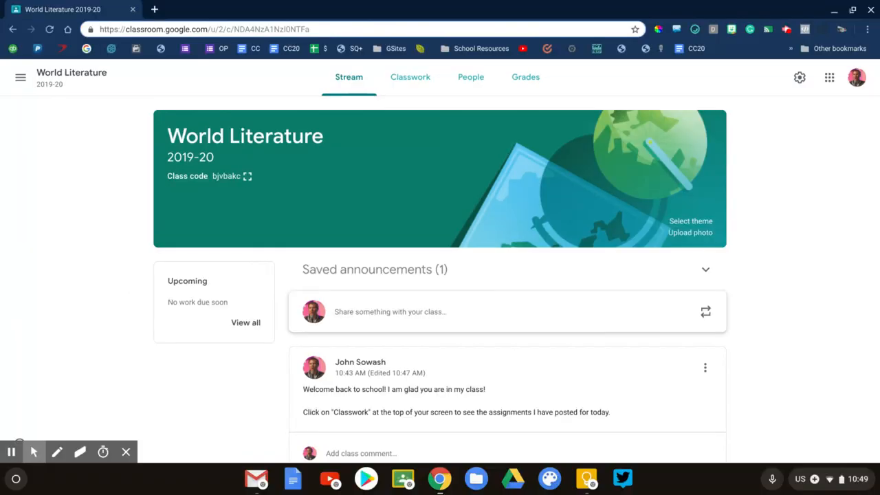
left_click(57, 452)
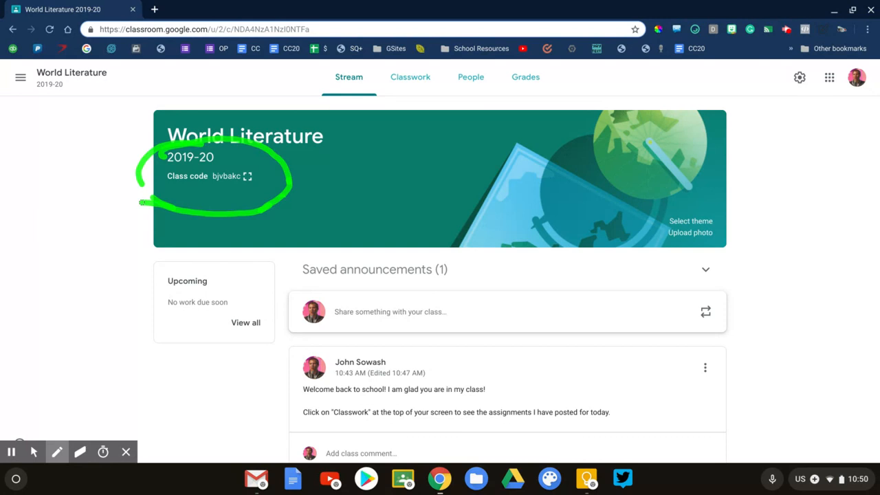
left_click(81, 451)
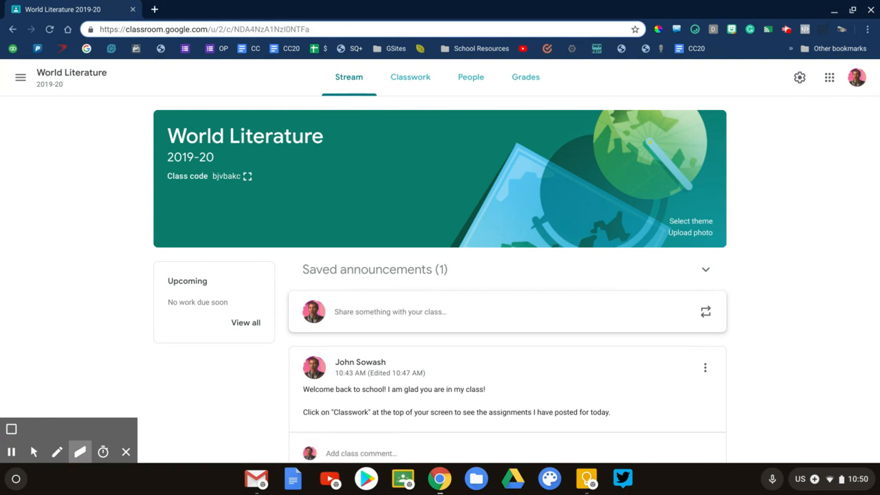
mouse_move(221, 189)
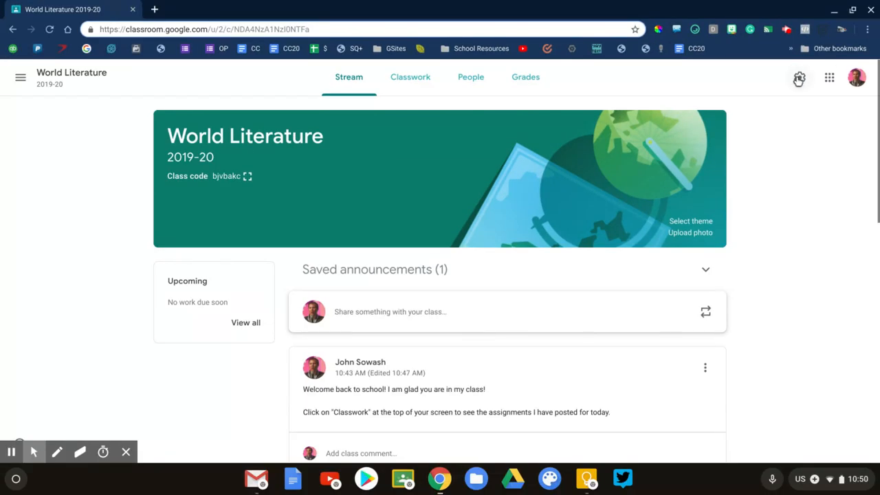
left_click(799, 78)
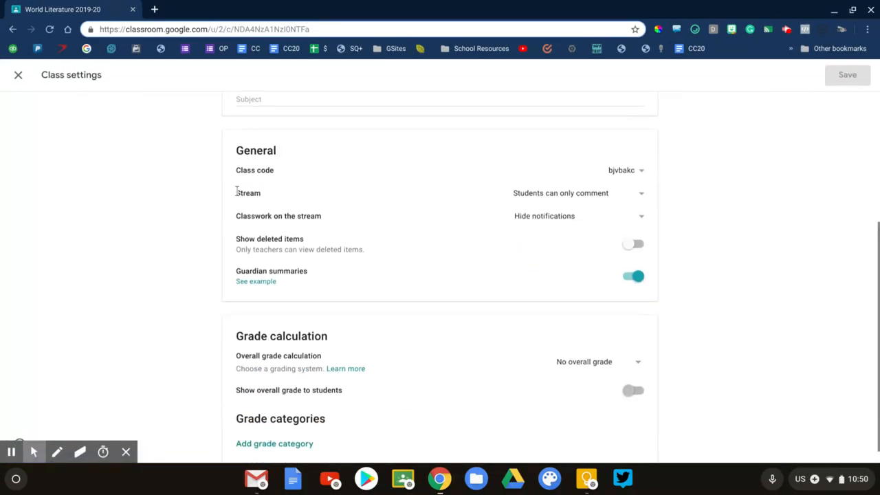
mouse_move(628, 176)
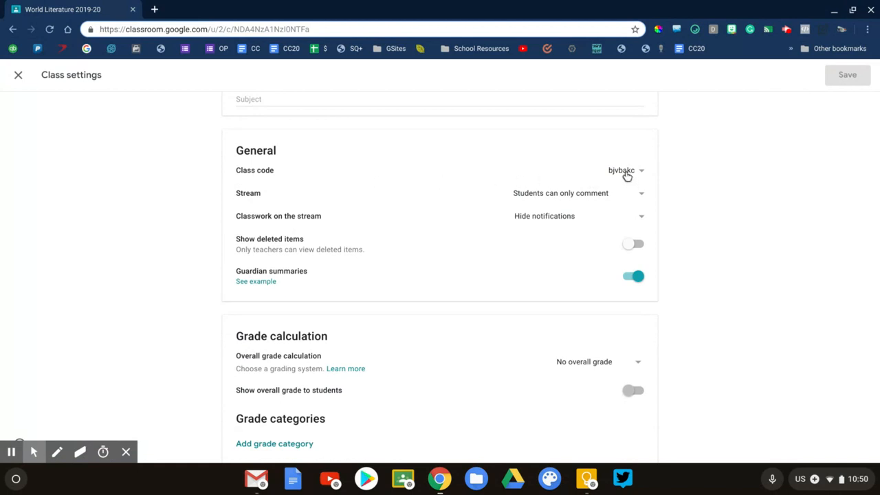
mouse_move(625, 180)
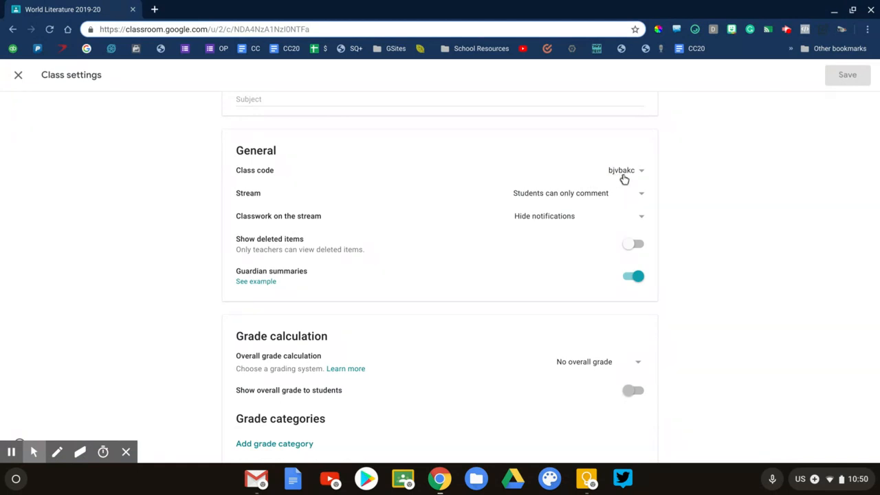
mouse_move(627, 175)
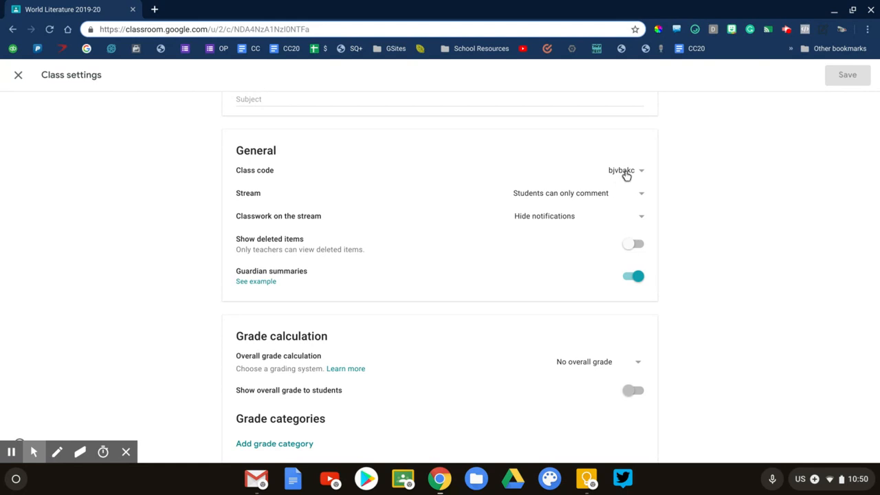
left_click(628, 171)
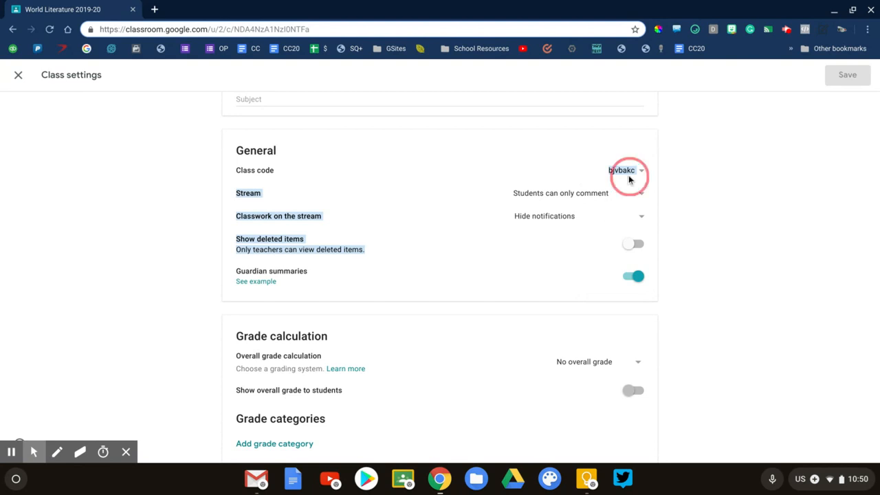
left_click(629, 172)
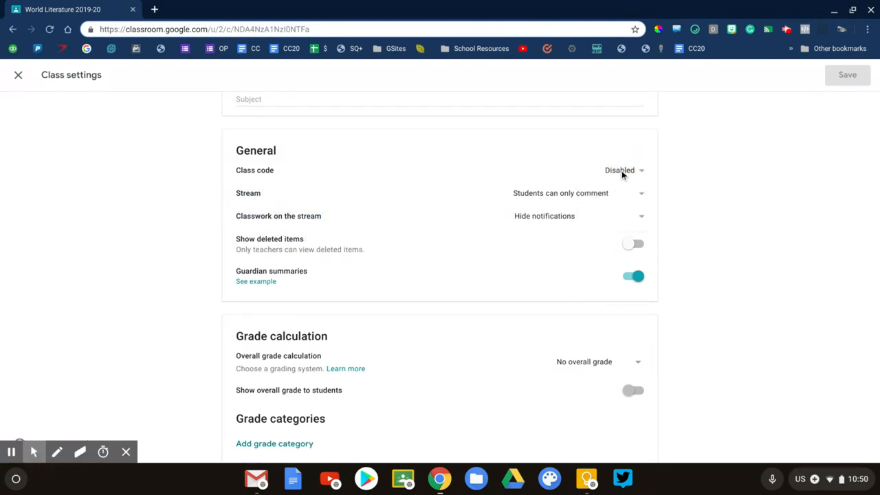
left_click(640, 170)
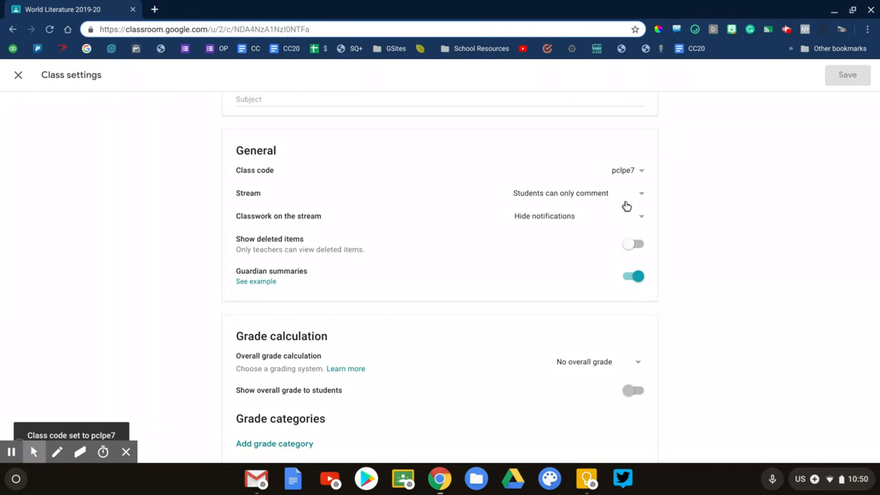
mouse_move(621, 178)
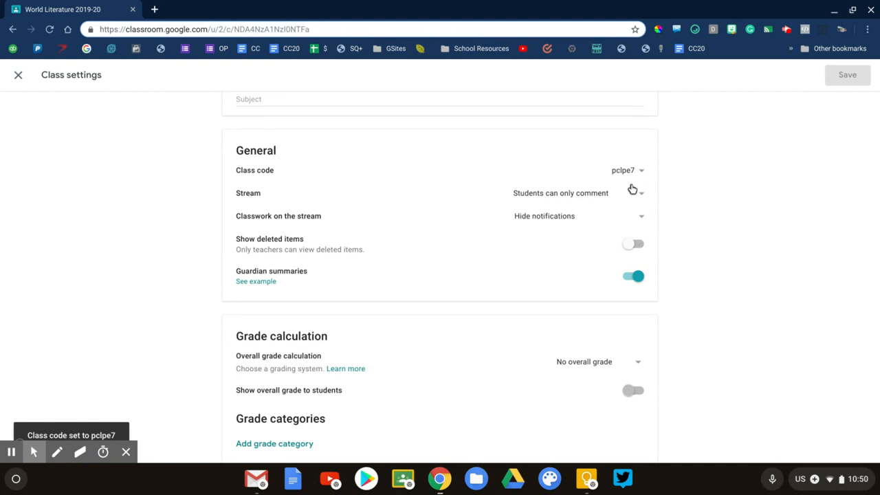
mouse_move(21, 79)
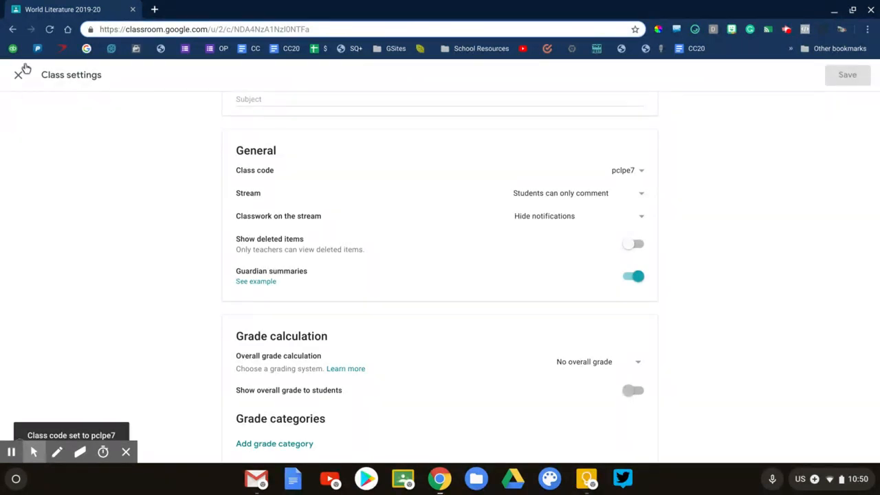
left_click(17, 74)
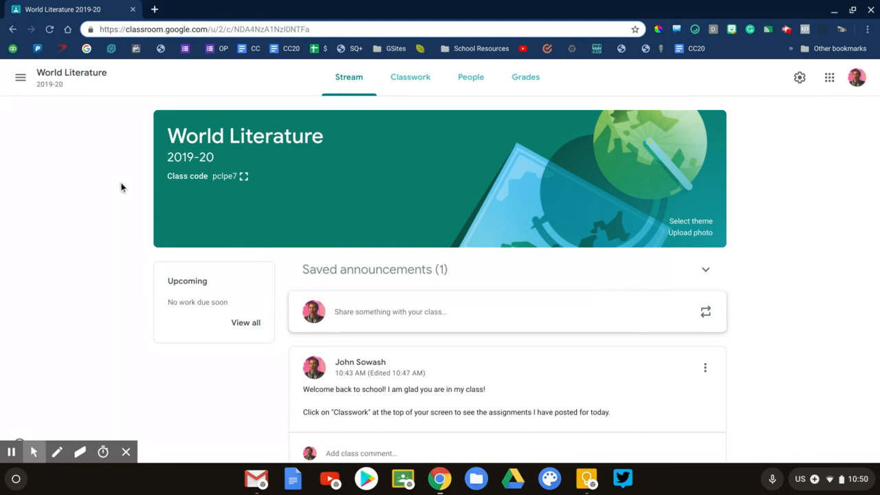
scroll("down", 3)
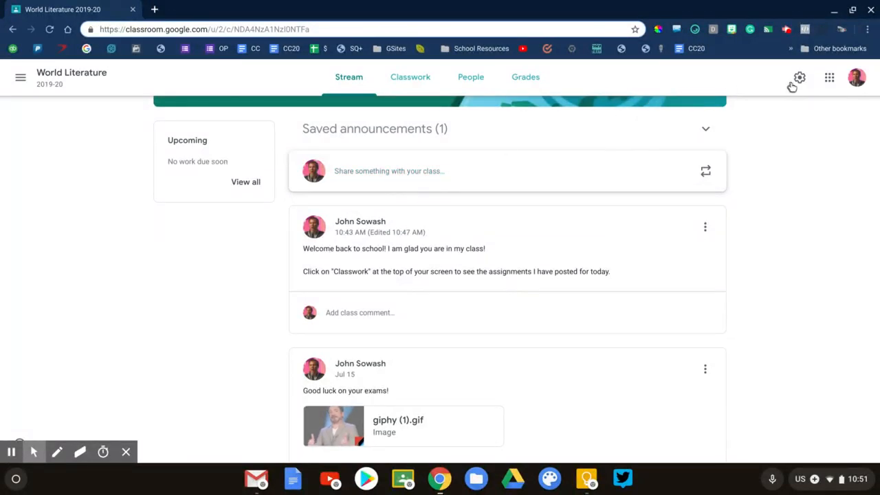
left_click(799, 79)
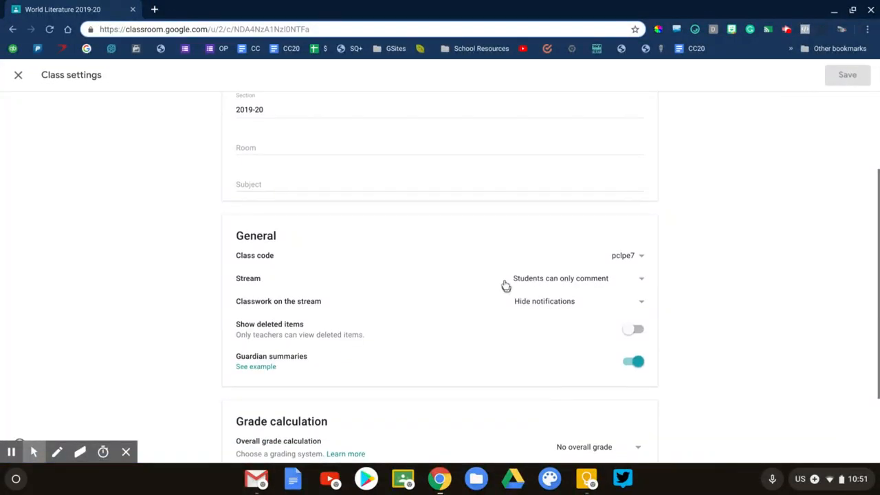
mouse_move(536, 301)
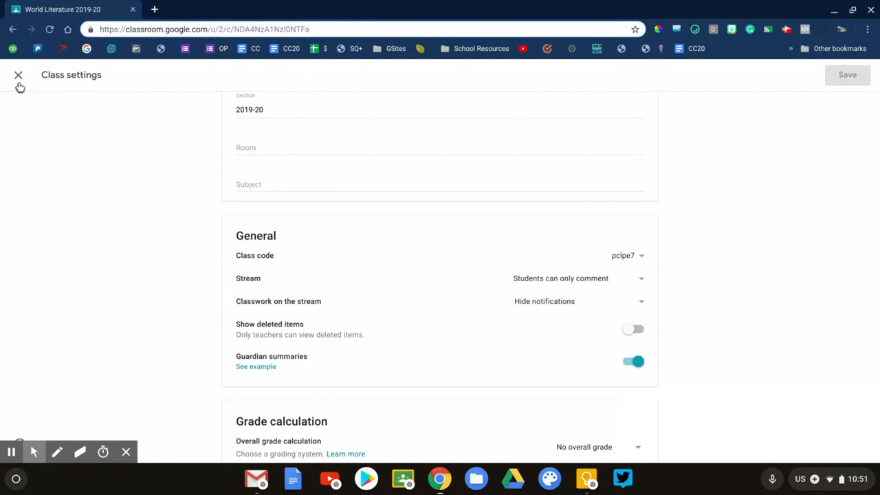
left_click(19, 75)
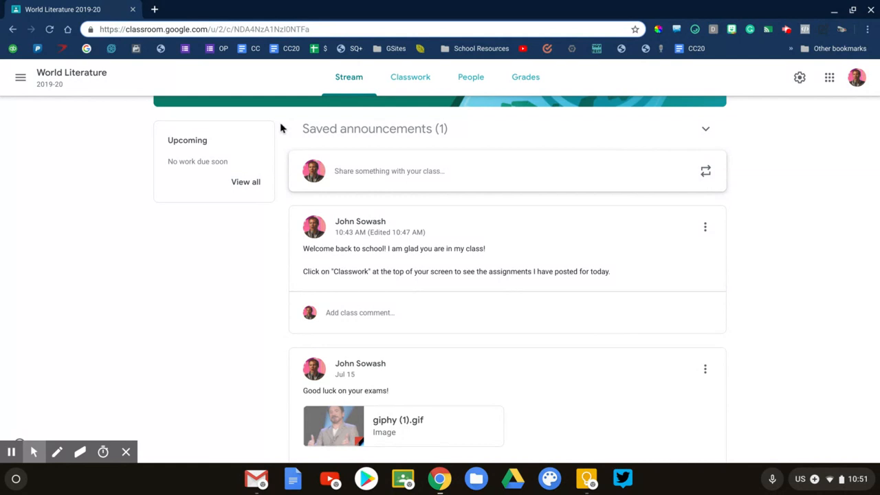
scroll("down", 3)
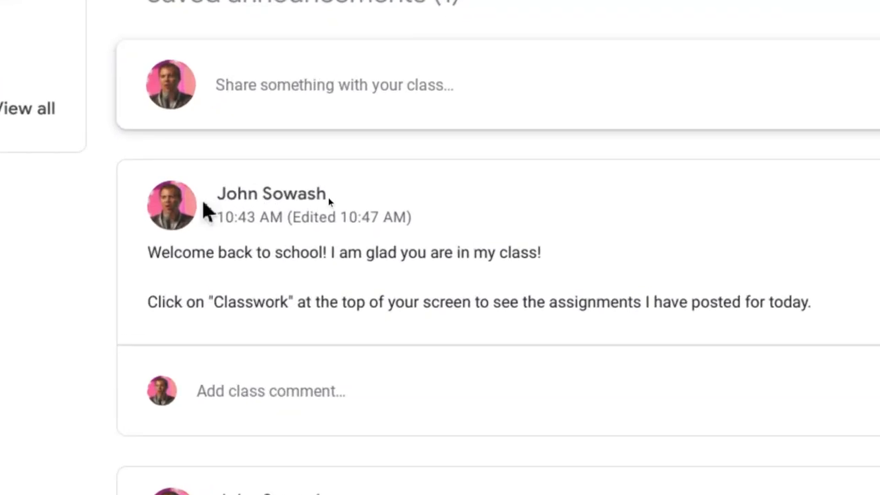
mouse_move(356, 259)
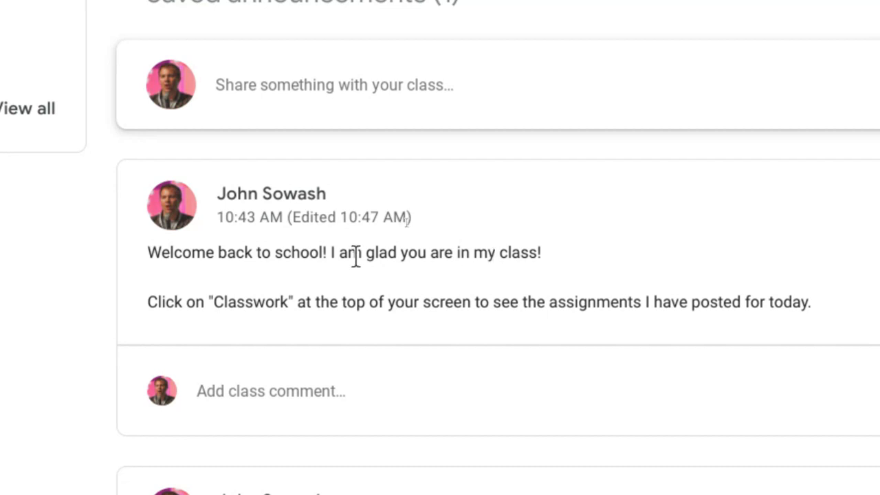
mouse_move(702, 260)
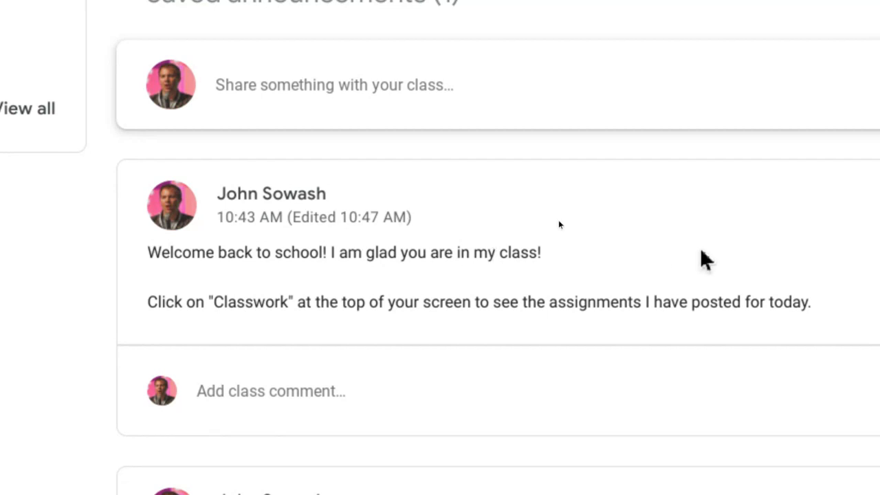
mouse_move(704, 259)
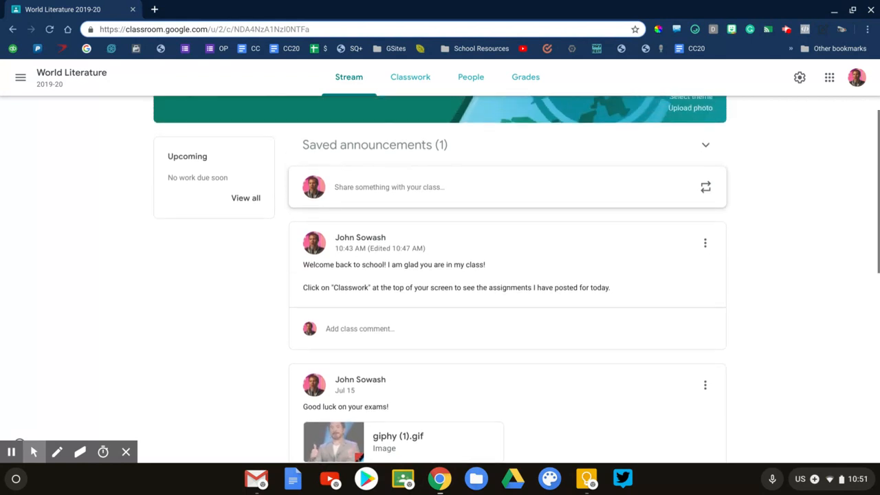
left_click(409, 76)
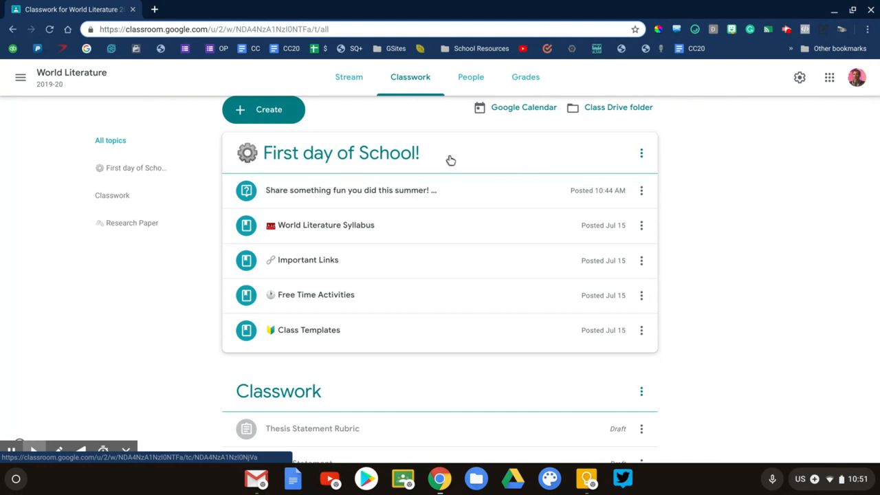
mouse_move(278, 158)
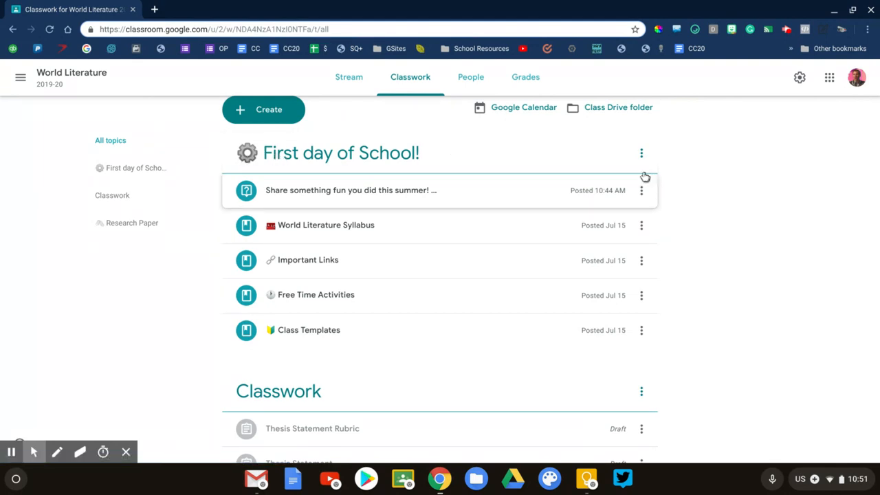
left_click(641, 153)
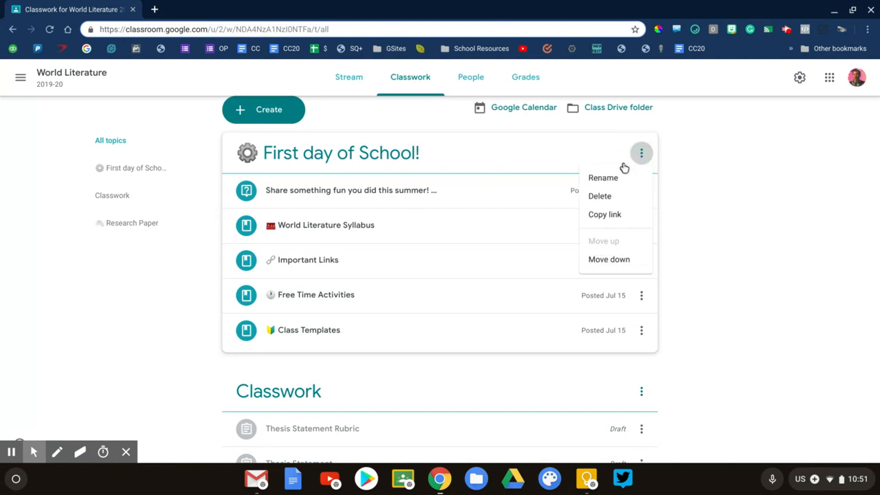
left_click(603, 177)
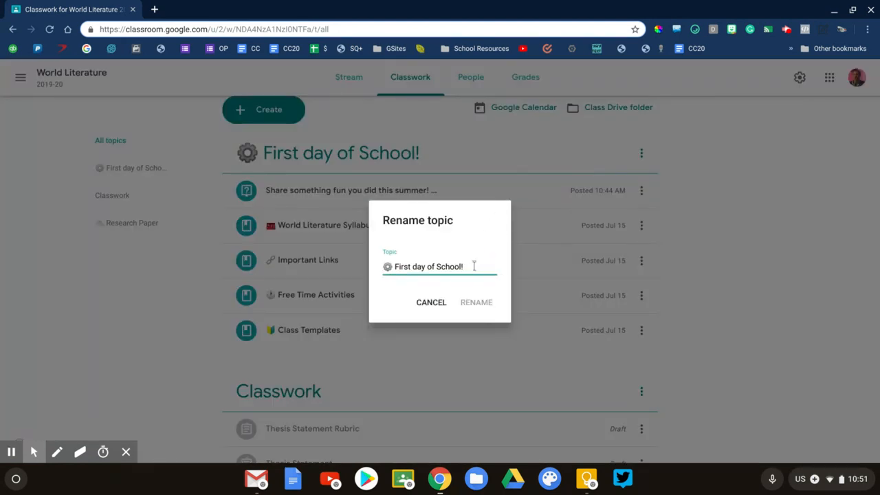
type("C")
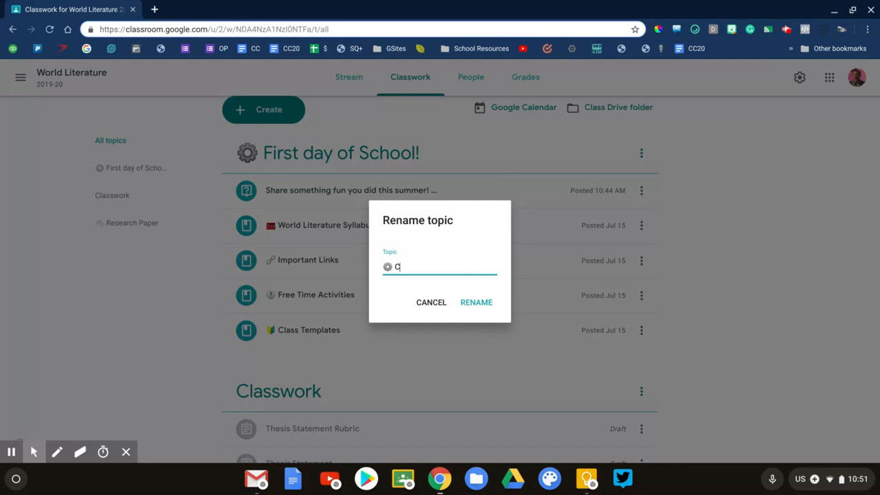
type("lass Resources")
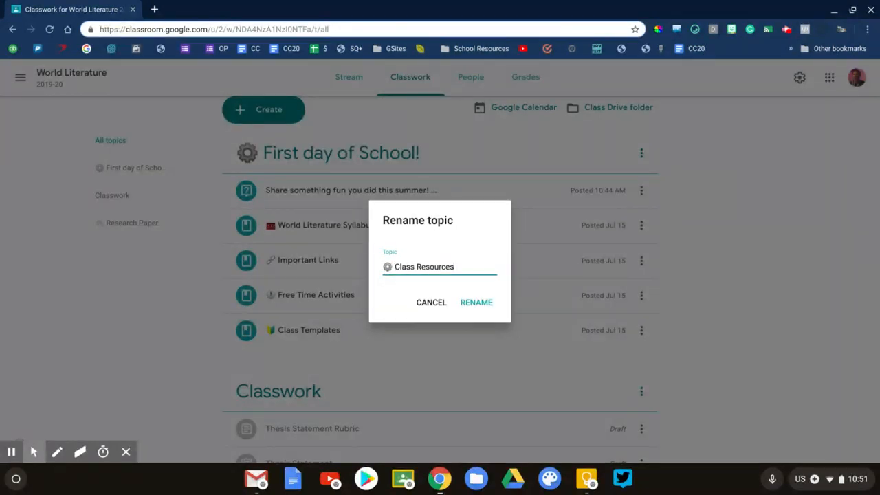
double_click(434, 267)
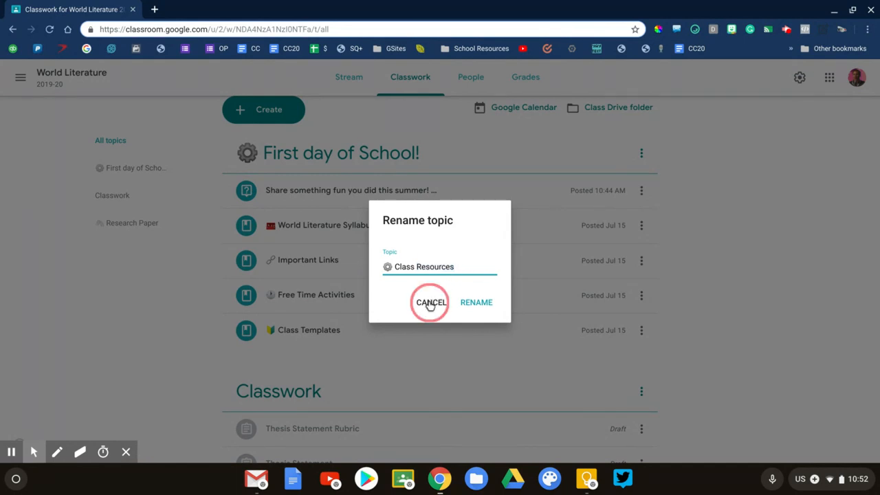
left_click(431, 303)
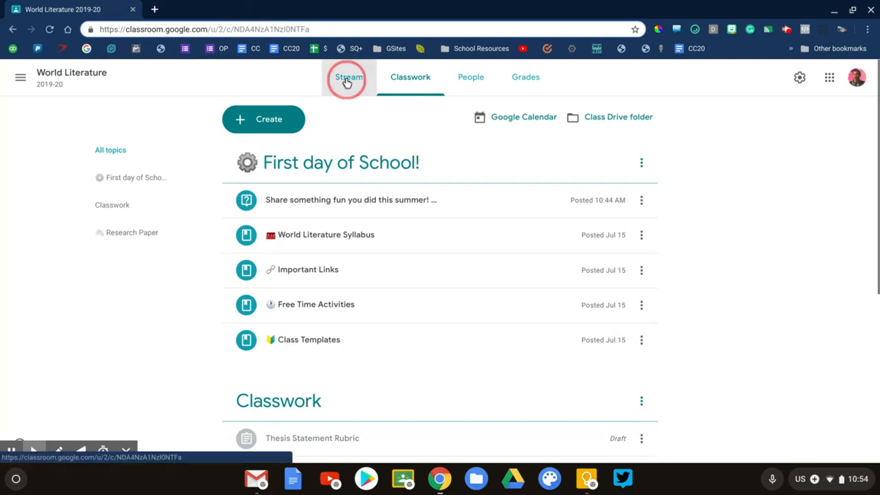
left_click(349, 77)
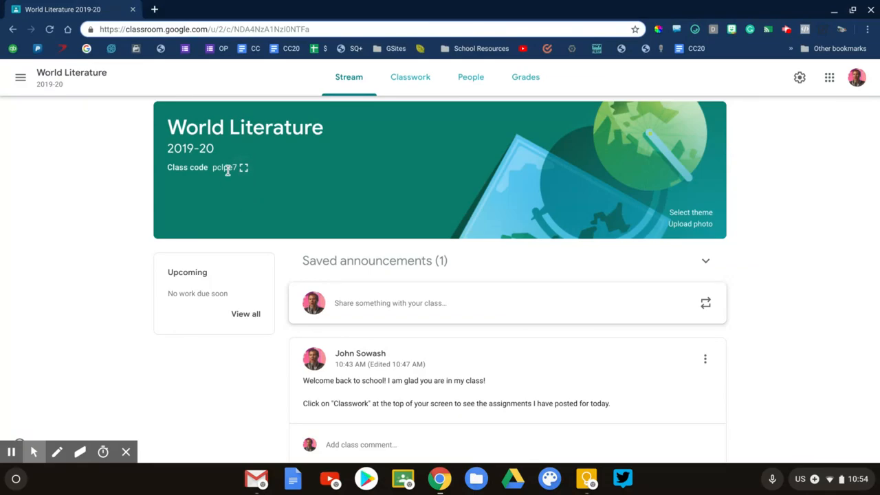
left_click(245, 168)
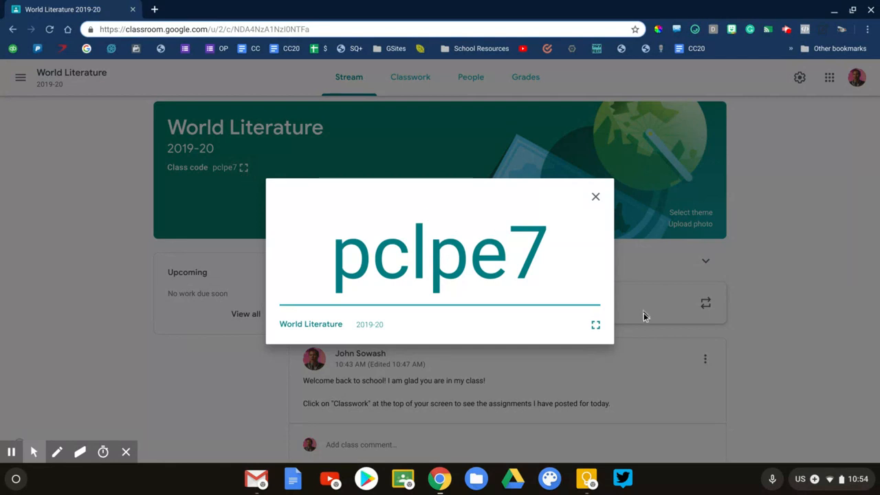
left_click(596, 324)
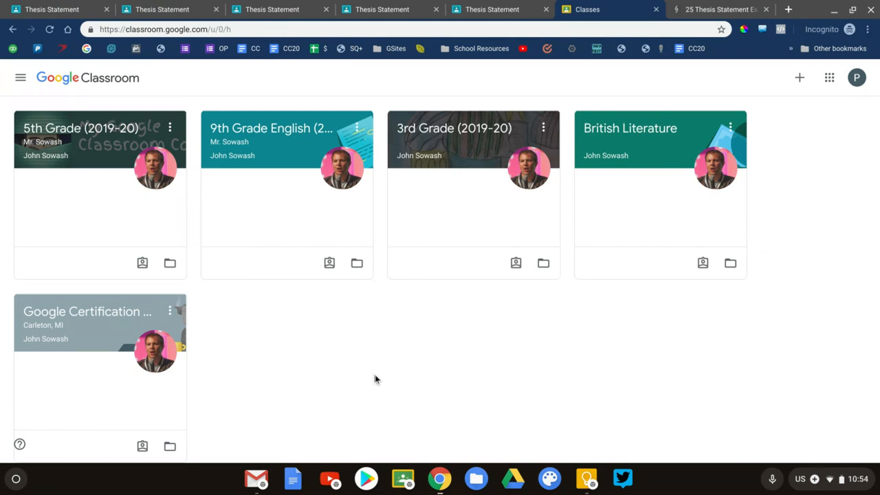
mouse_move(799, 91)
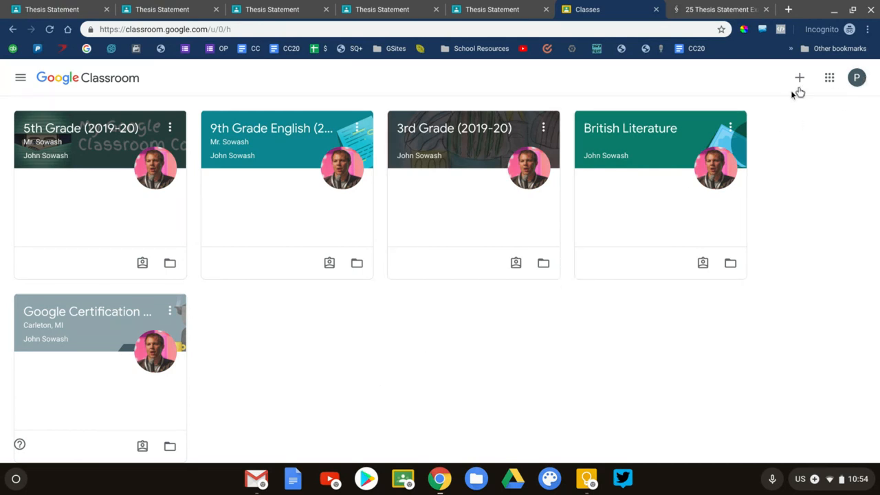
mouse_move(763, 122)
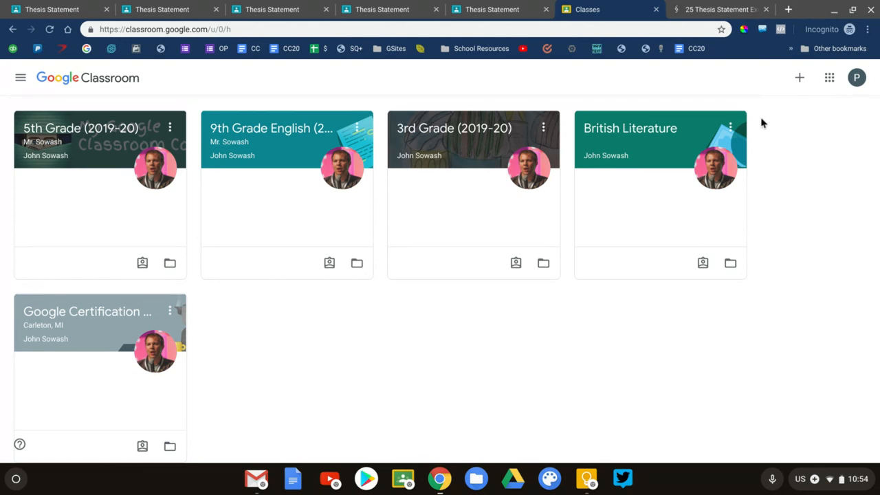
mouse_move(826, 95)
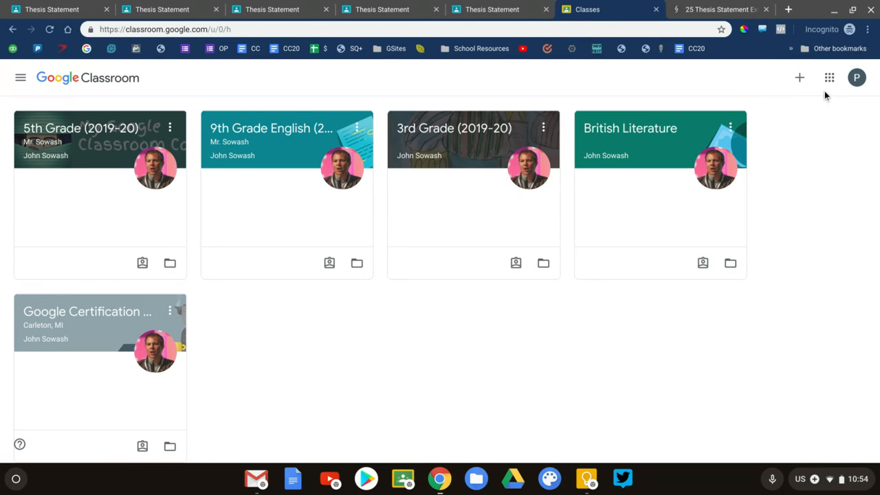
In the incognito window, reach Classroom through the apps grid and open the add menu
left_click(829, 77)
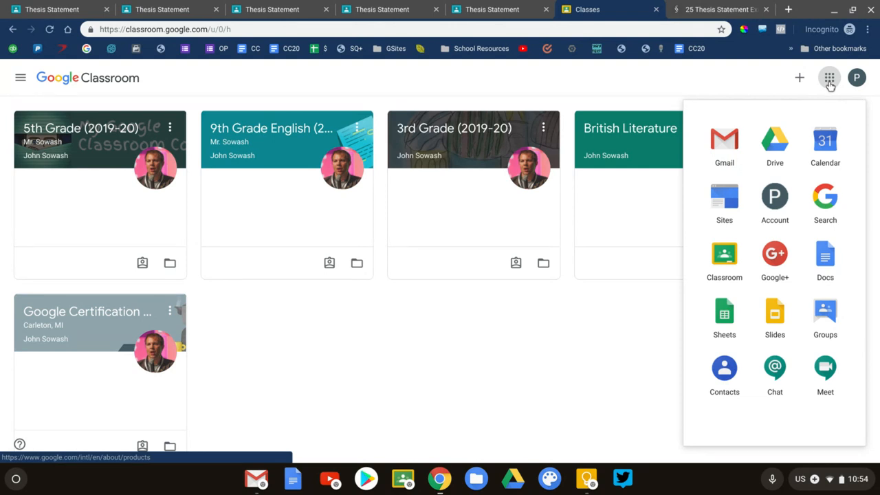
mouse_move(724, 256)
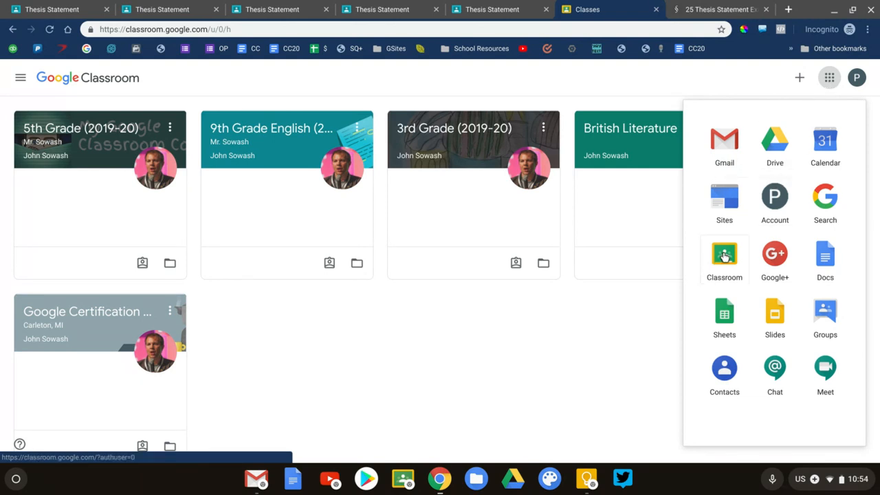
left_click(524, 408)
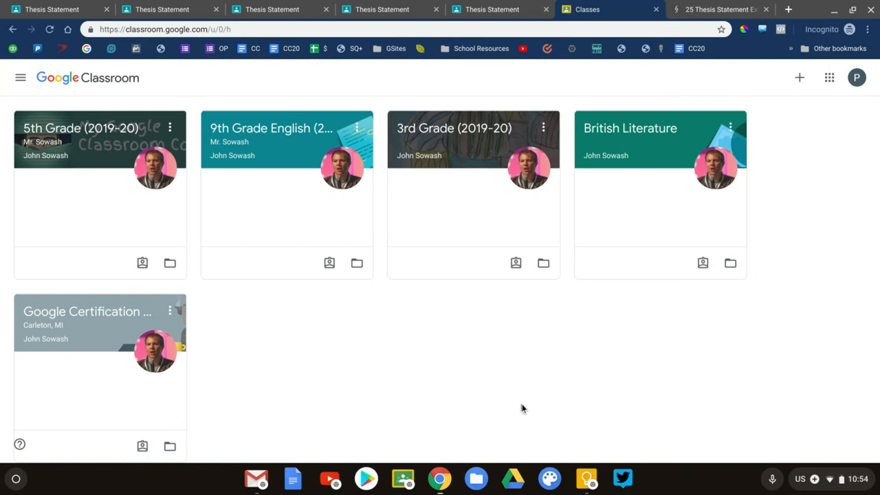
left_click(799, 78)
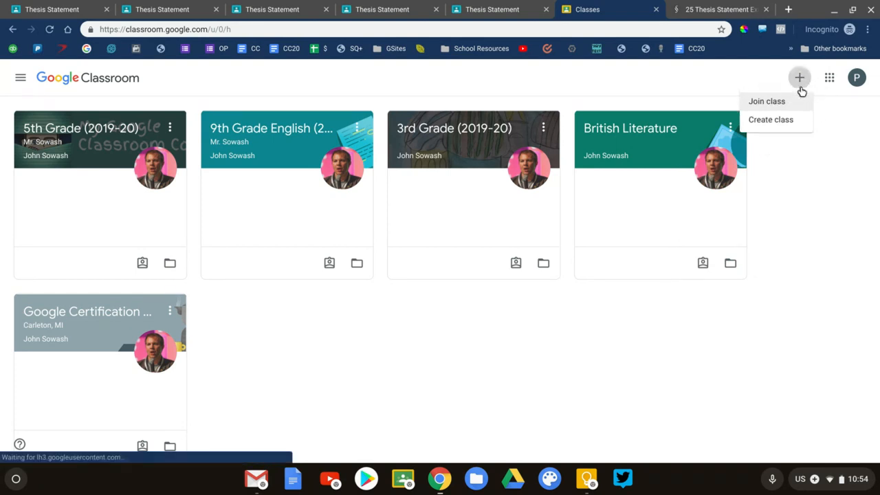
left_click(766, 101)
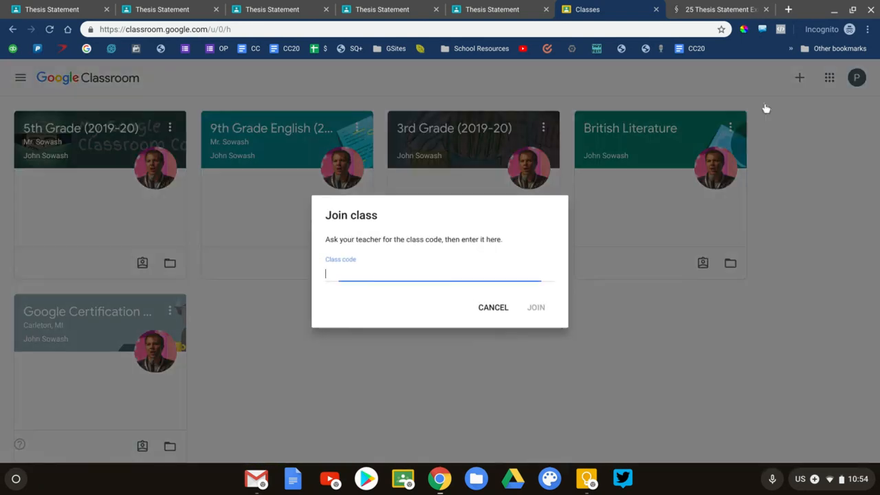
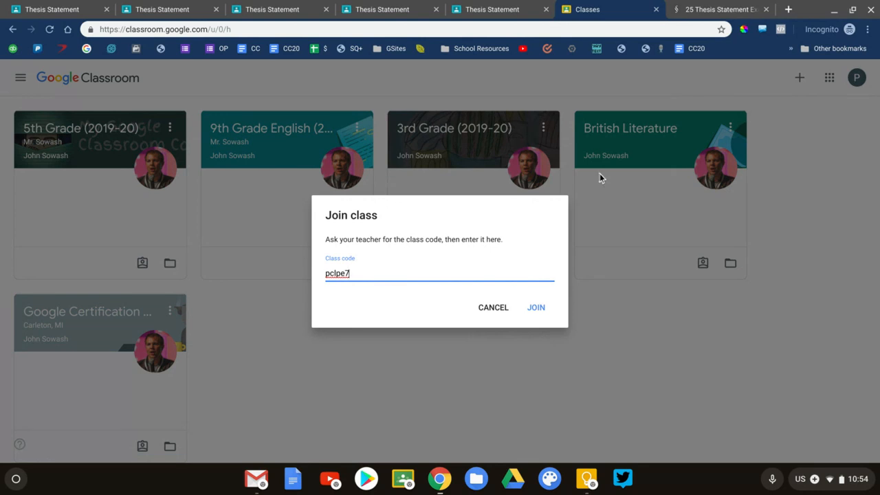
mouse_move(525, 315)
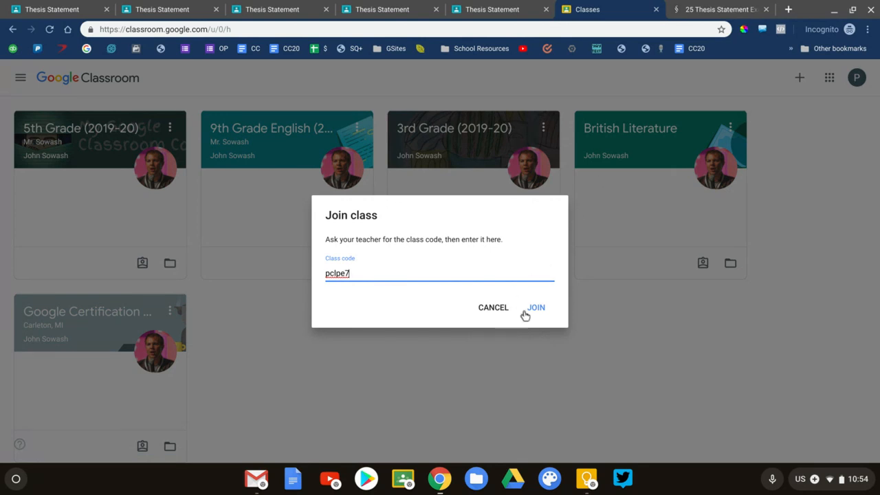
left_click(534, 307)
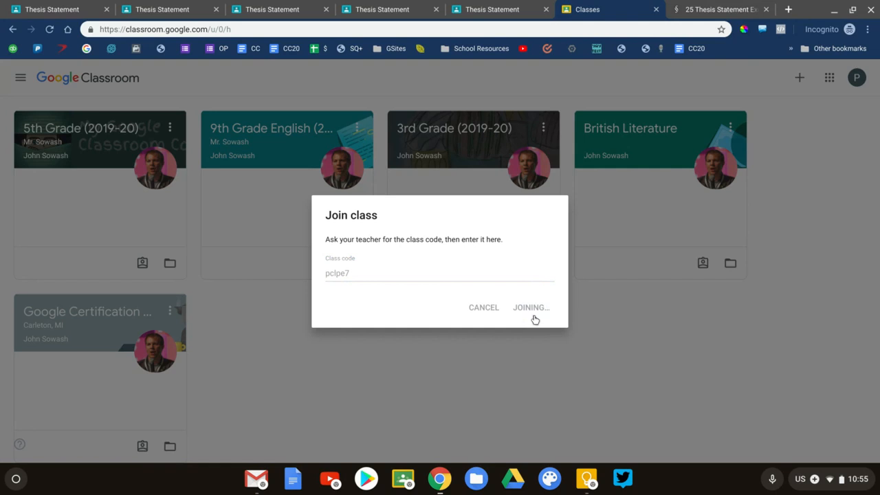
left_click(531, 307)
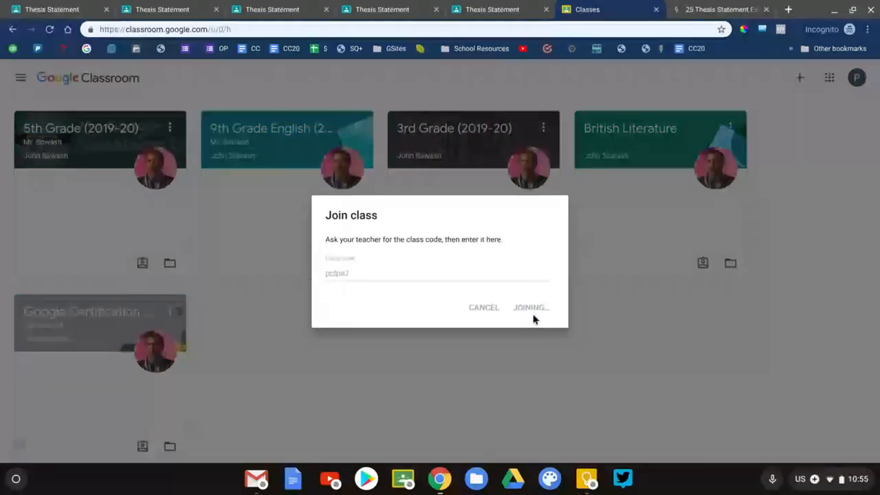
left_click(531, 307)
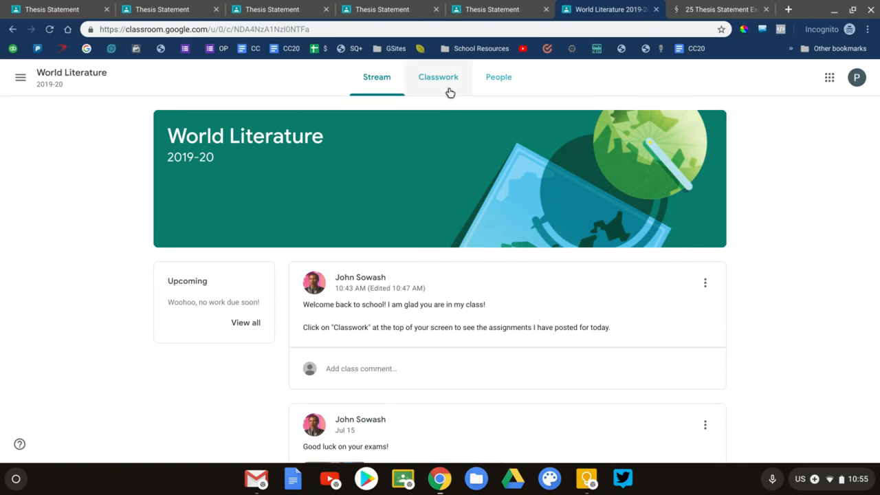
Switch to Classwork to view the First day of School! materials
left_click(437, 77)
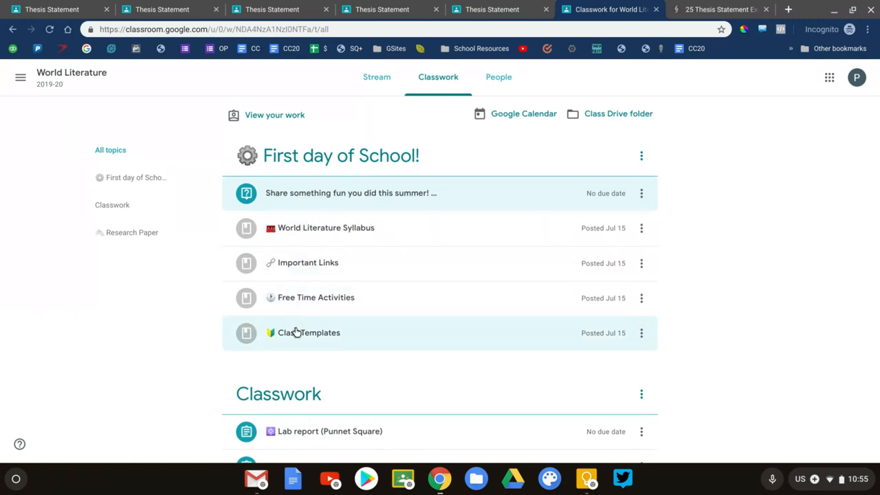
mouse_move(304, 303)
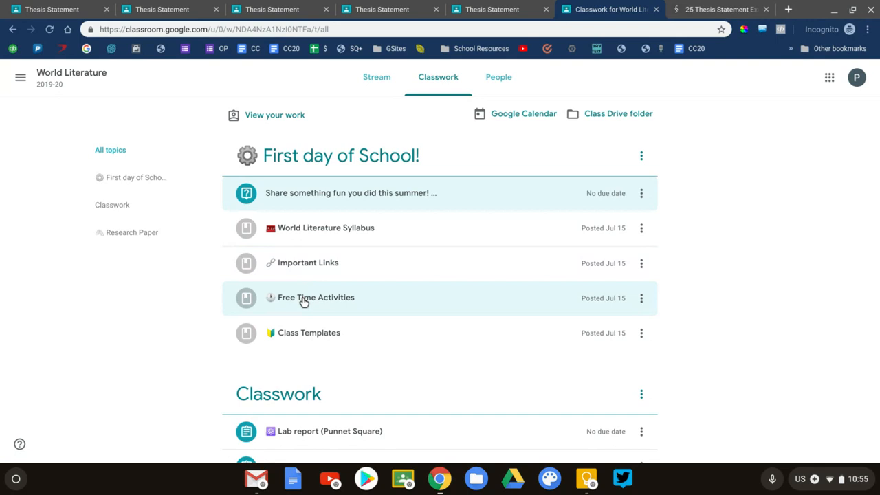
mouse_move(300, 335)
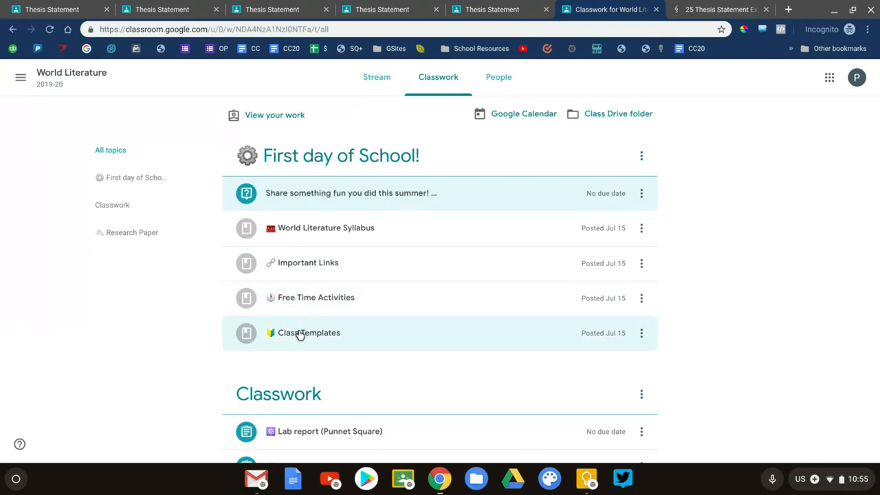